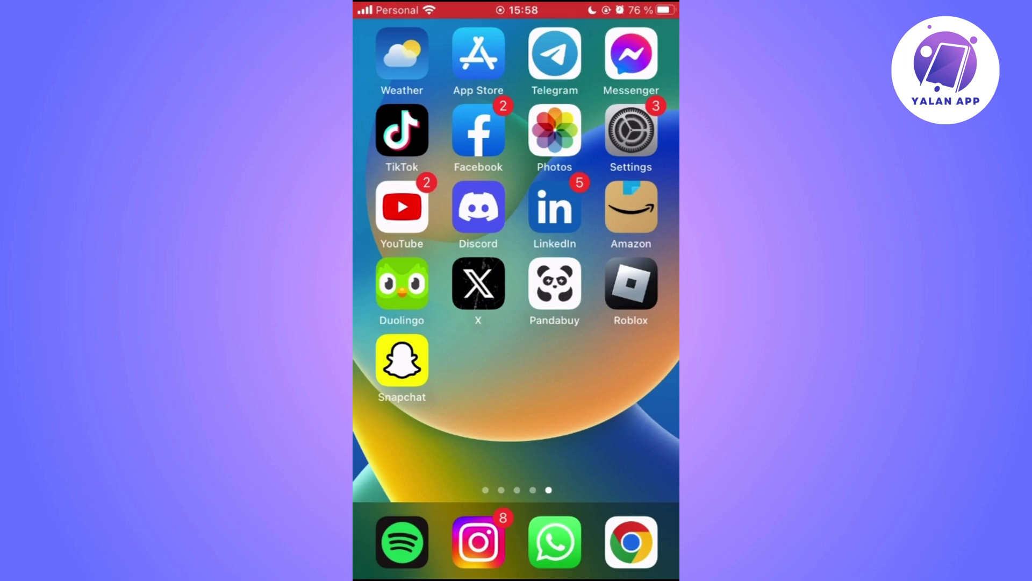
# Launch Telegram from the home screen
pyautogui.click(554, 56)
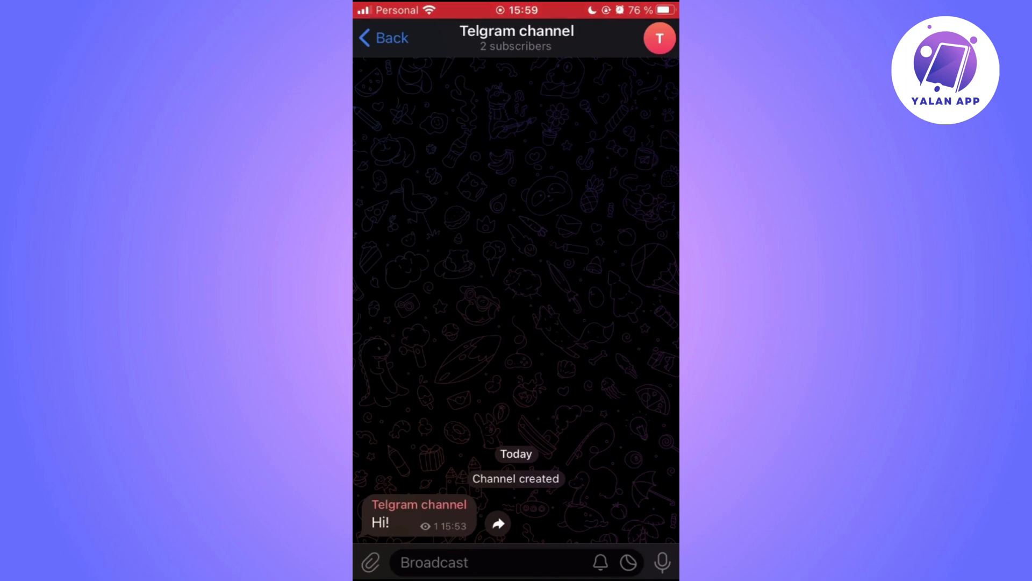
# Delete the Telgram channel for all subscribers from its Edit screen
pyautogui.click(515, 37)
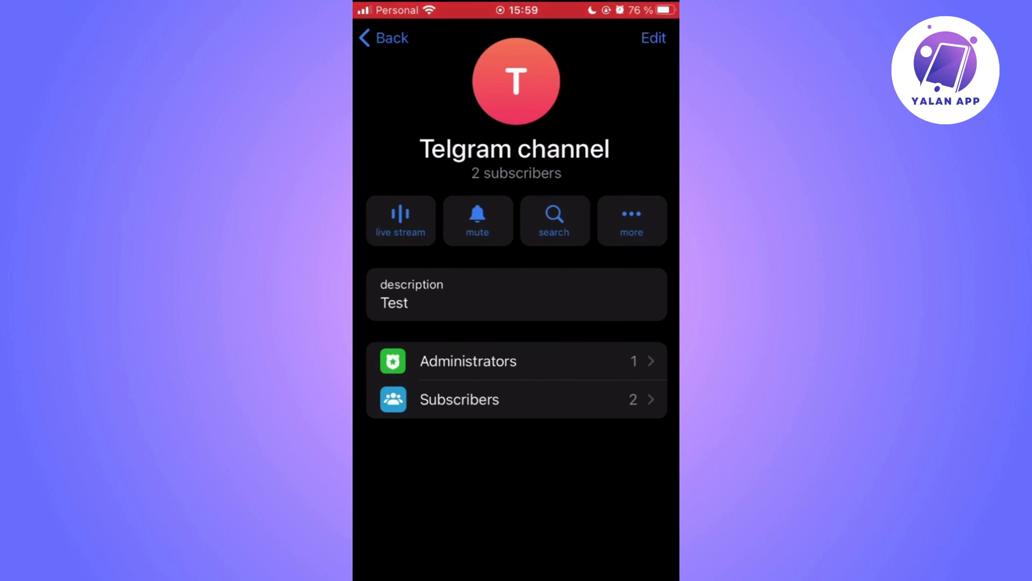
pyautogui.click(652, 37)
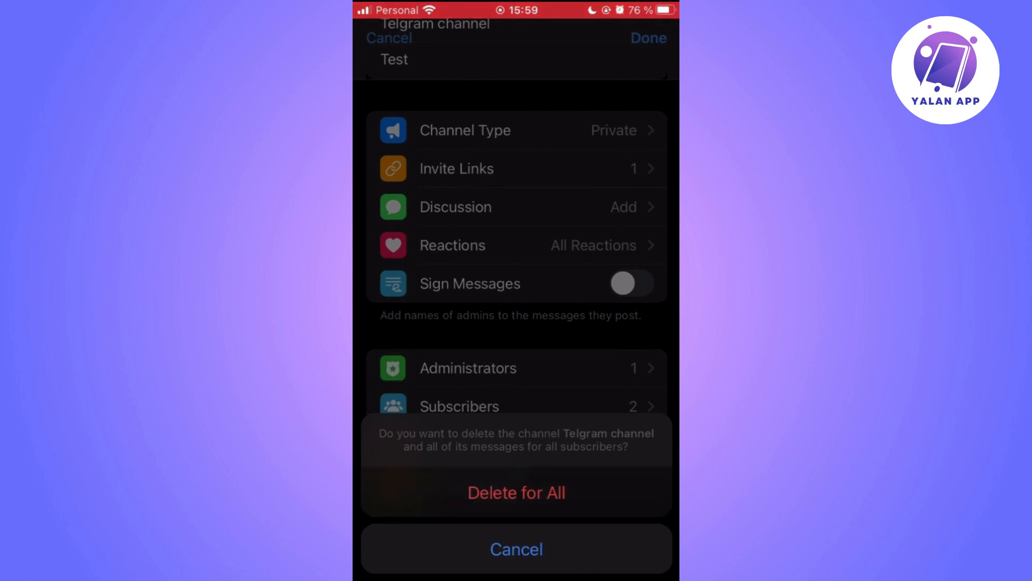
pyautogui.click(516, 491)
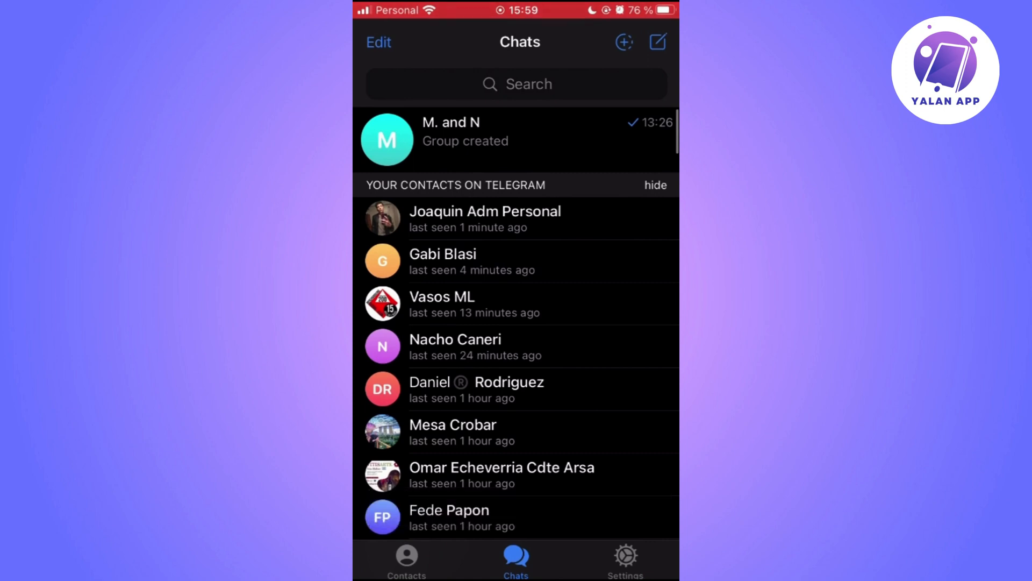
# Search chats for 'Test' so Testchannel appears in the results
pyautogui.click(517, 83)
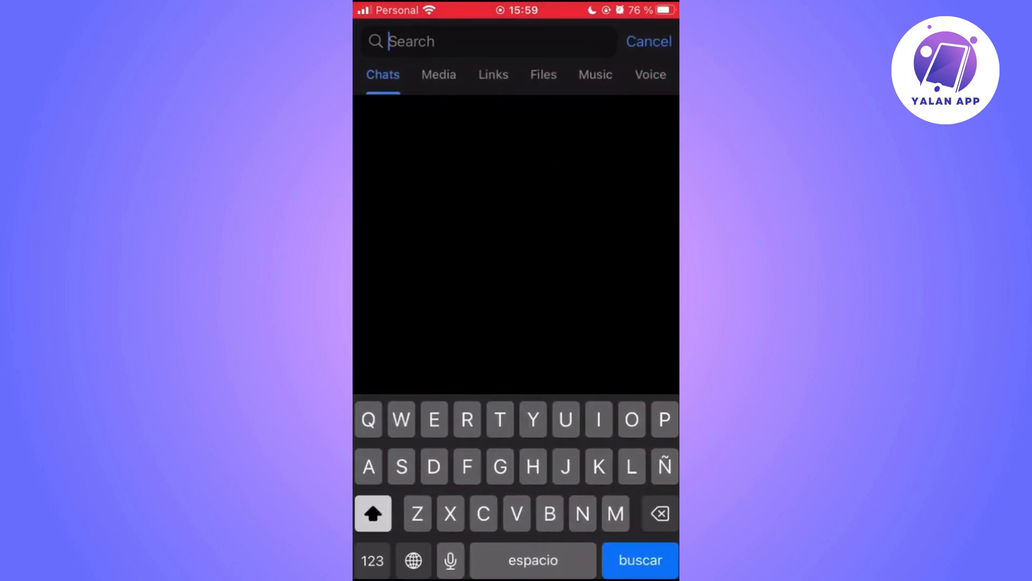
pyautogui.write('Test')
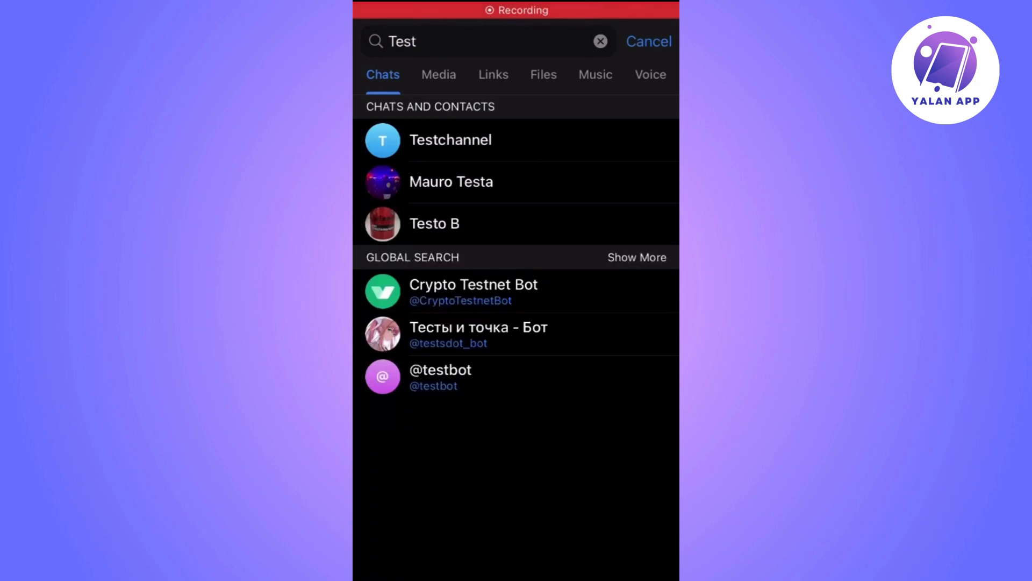
pyautogui.click(461, 41)
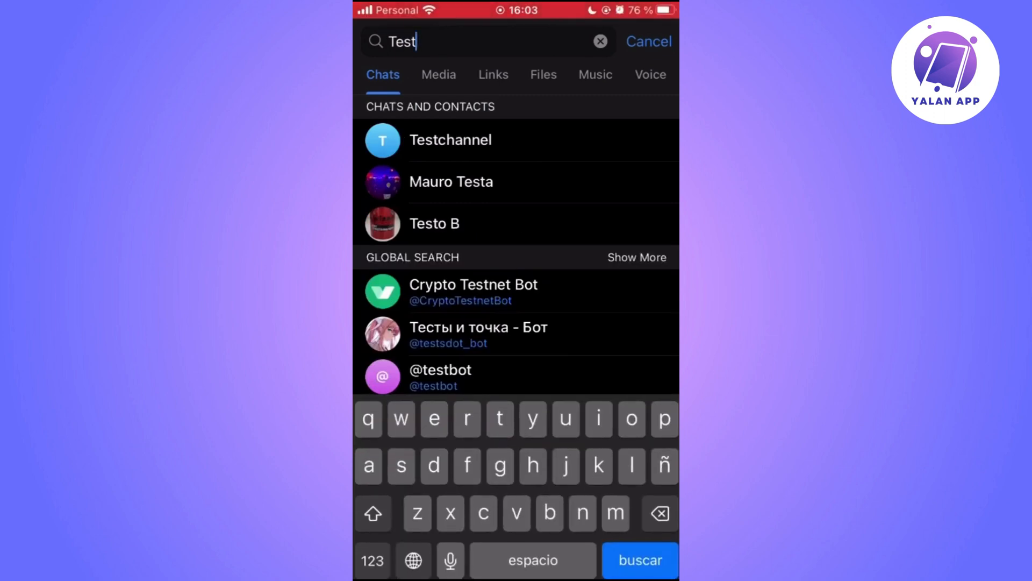
# Open Testchannel from the results and post the message 'Hi again'
pyautogui.click(451, 140)
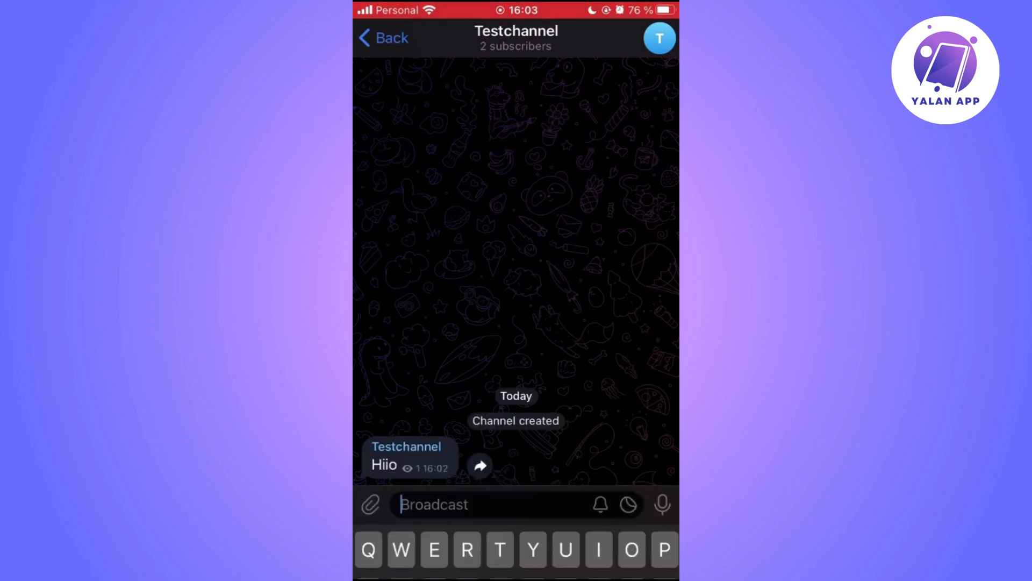
pyautogui.write('Hi again')
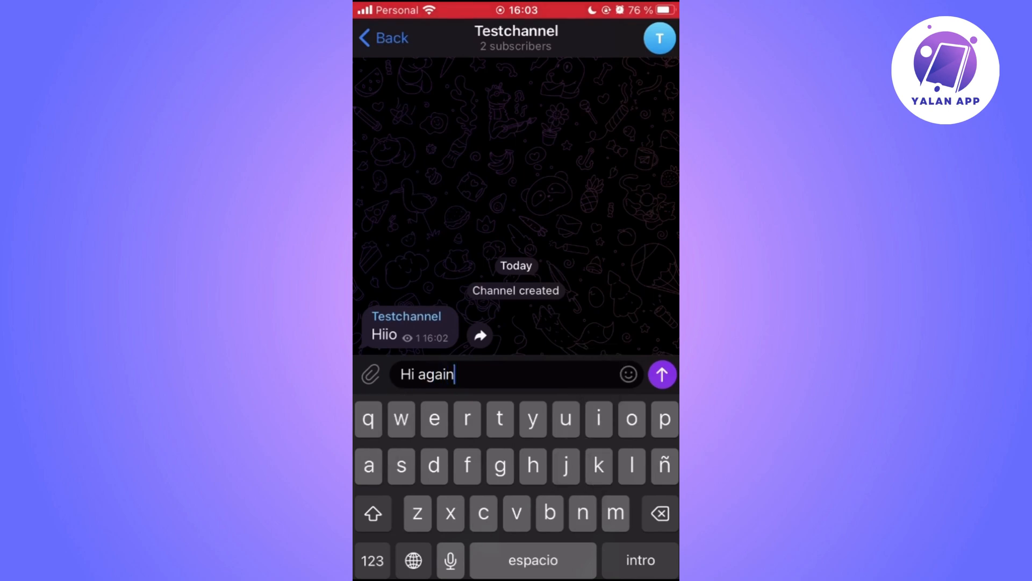
pyautogui.click(662, 375)
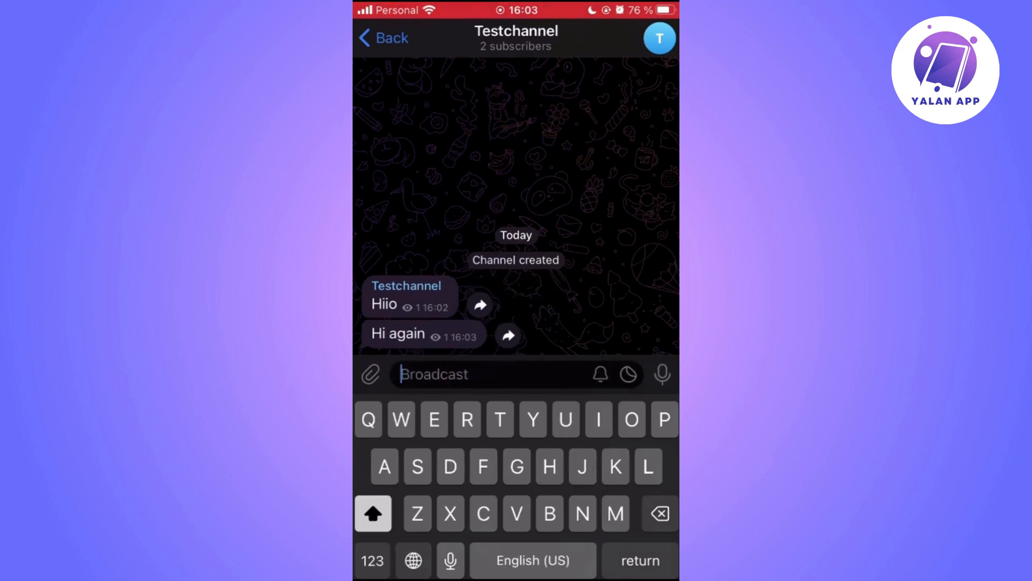